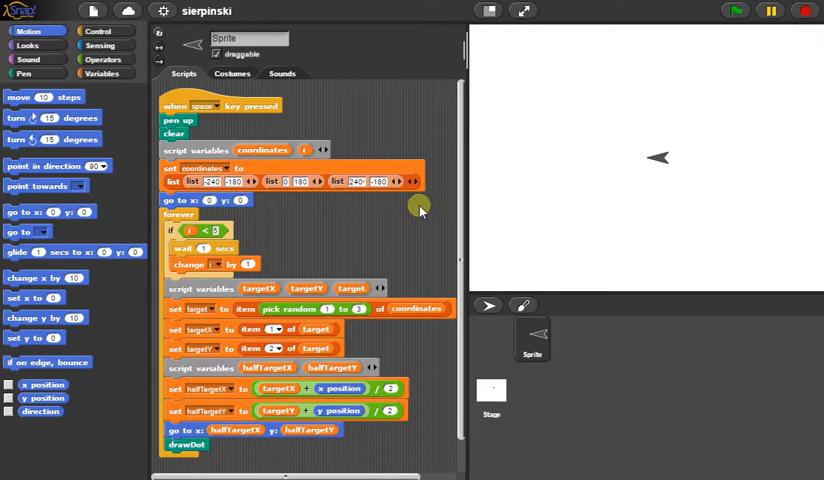
mouse_move(410, 213)
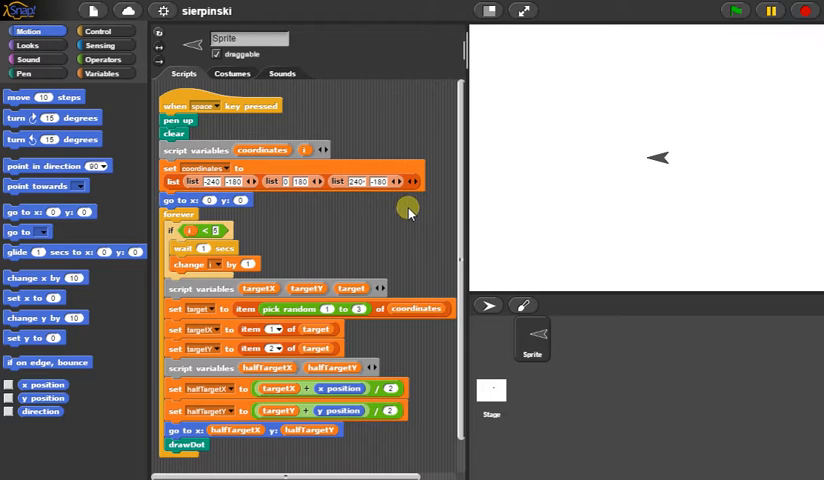
mouse_move(640, 110)
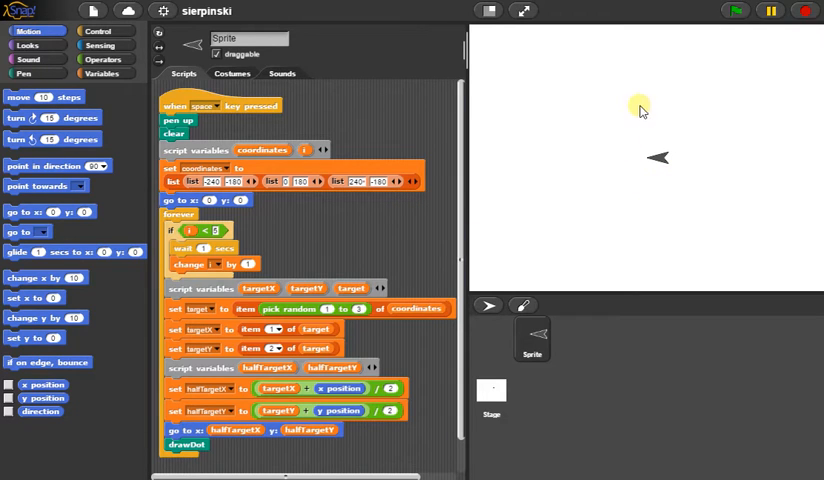
mouse_move(598, 214)
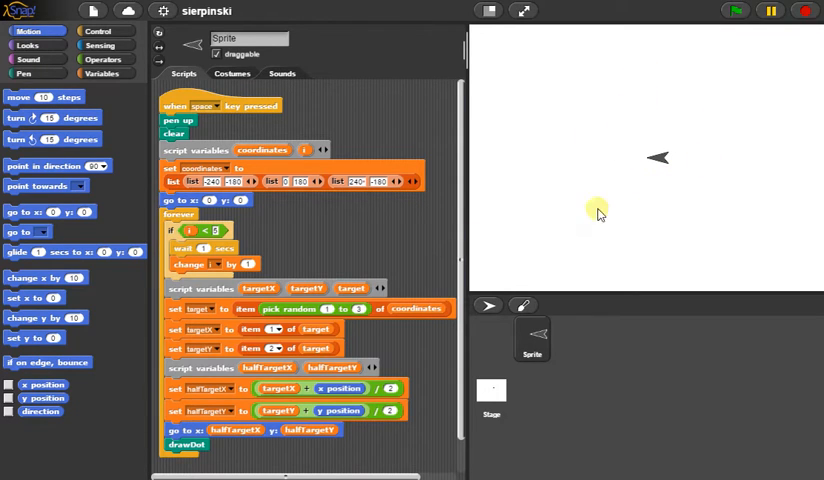
mouse_move(635, 170)
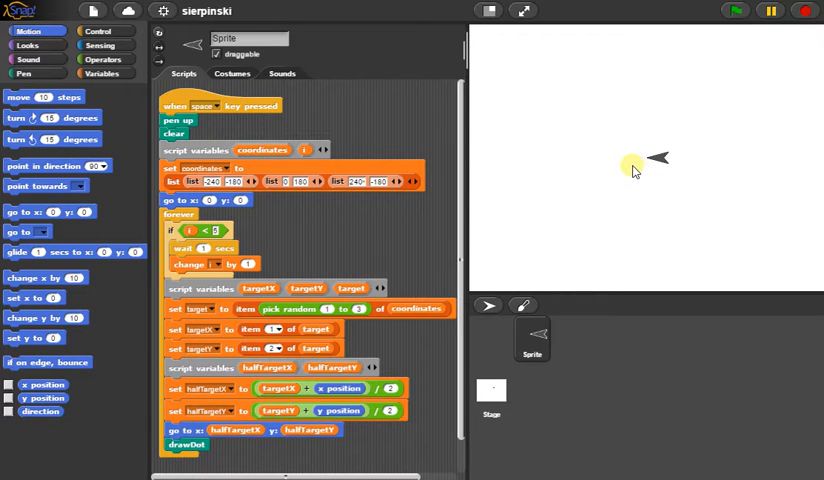
mouse_move(657, 20)
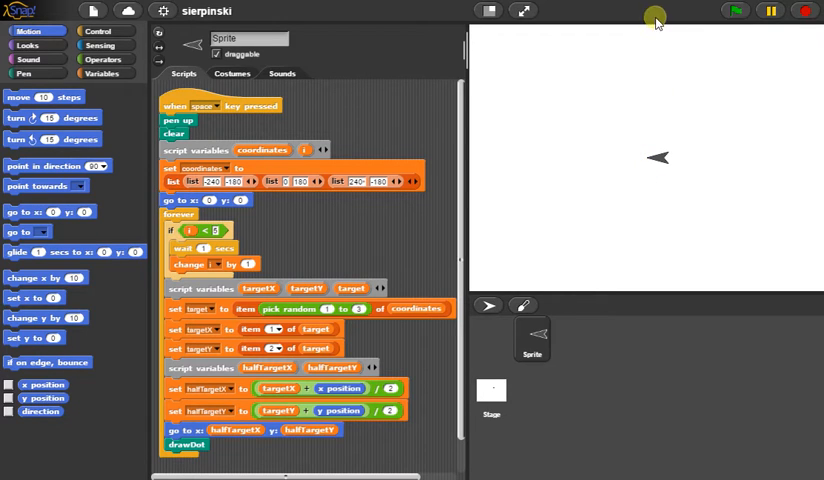
mouse_move(812, 287)
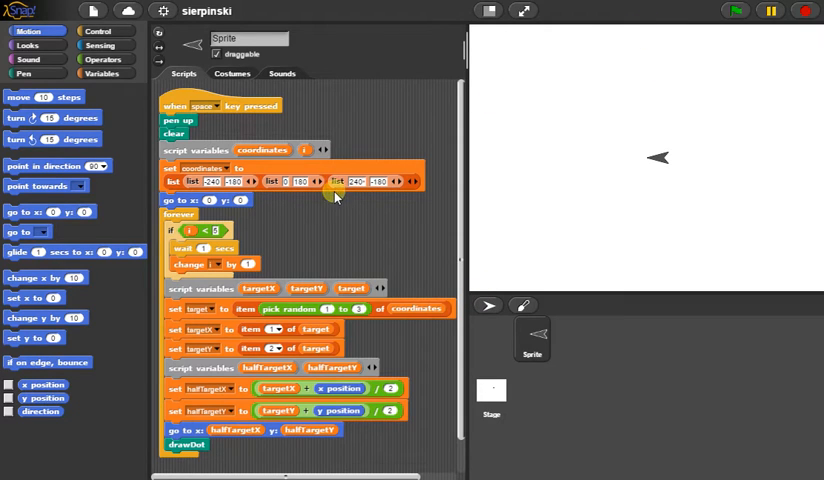
mouse_move(817, 293)
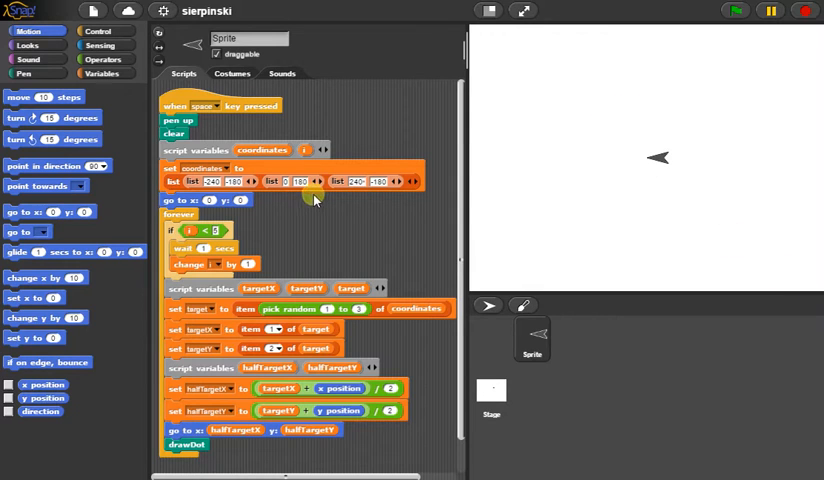
mouse_move(227, 327)
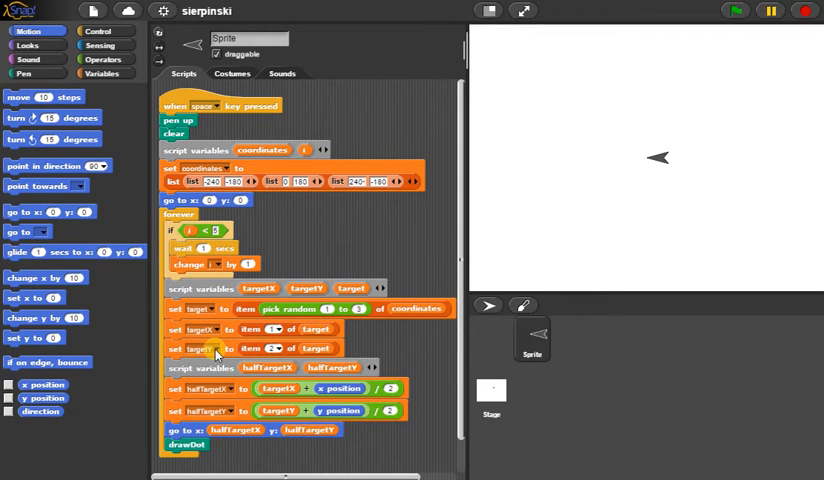
mouse_move(240, 398)
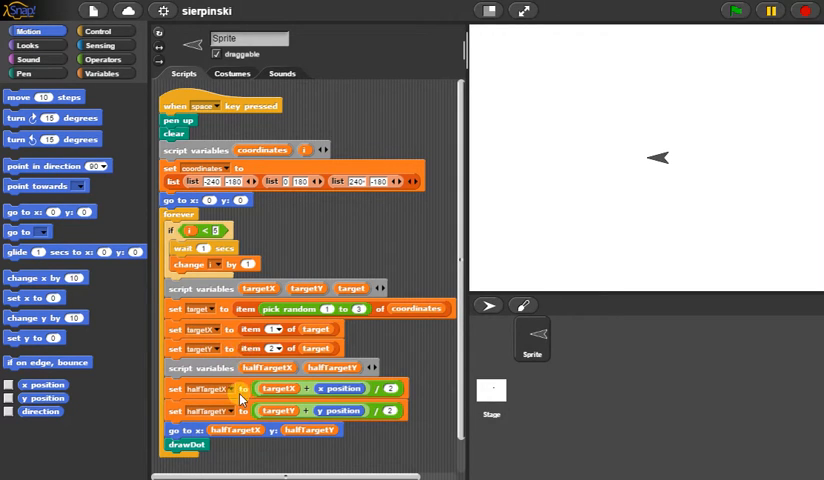
mouse_move(714, 304)
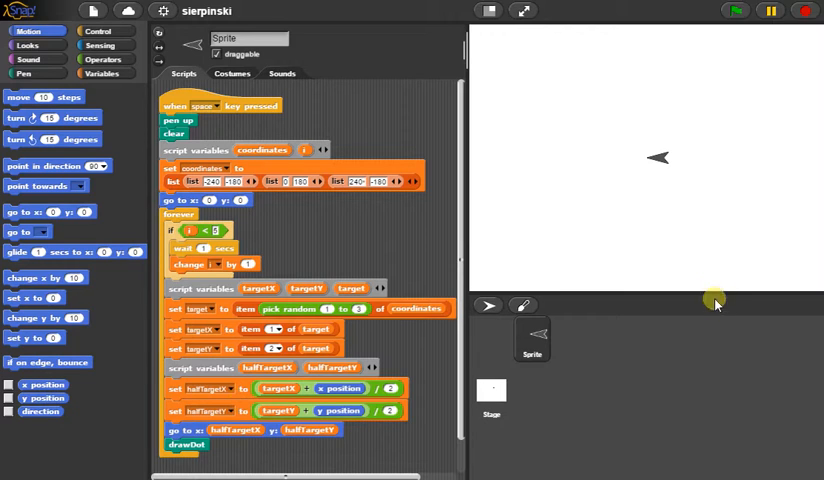
mouse_move(813, 264)
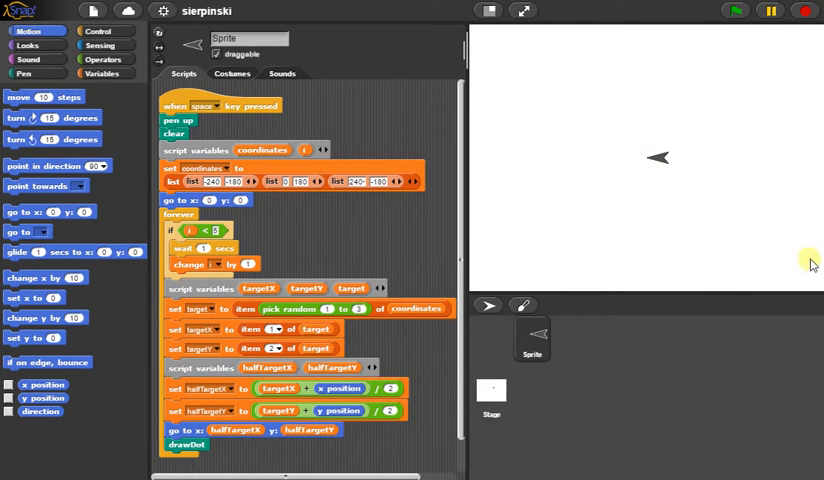
mouse_move(737, 166)
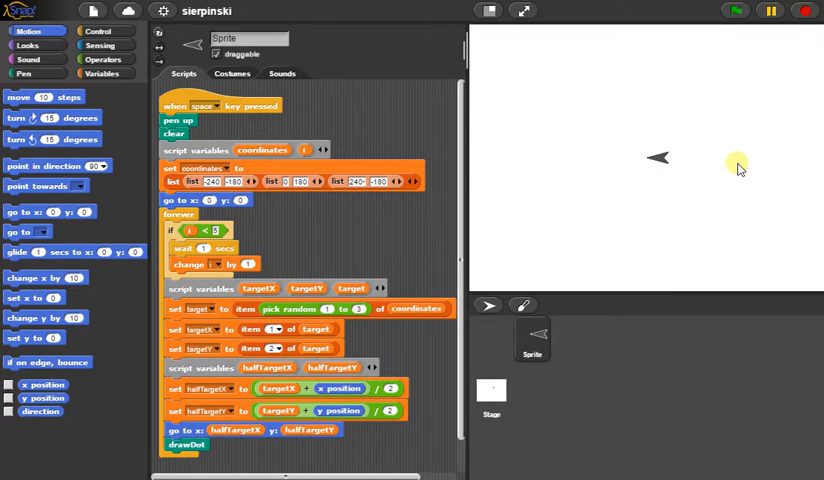
mouse_move(711, 228)
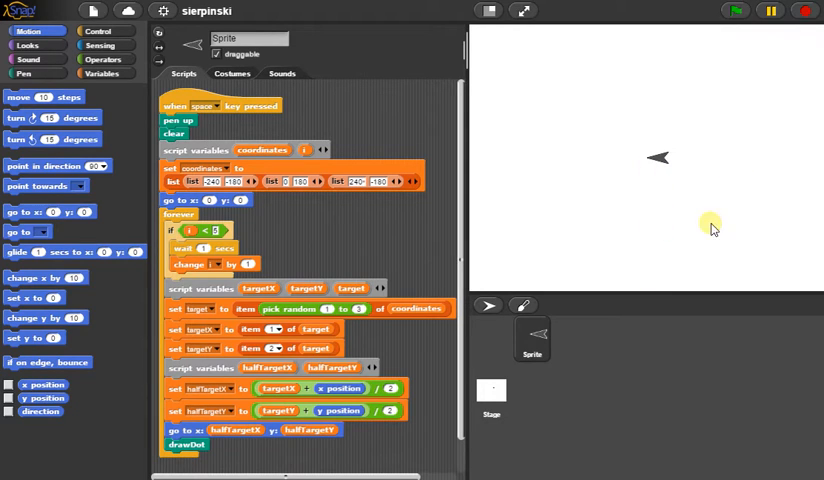
mouse_move(735, 218)
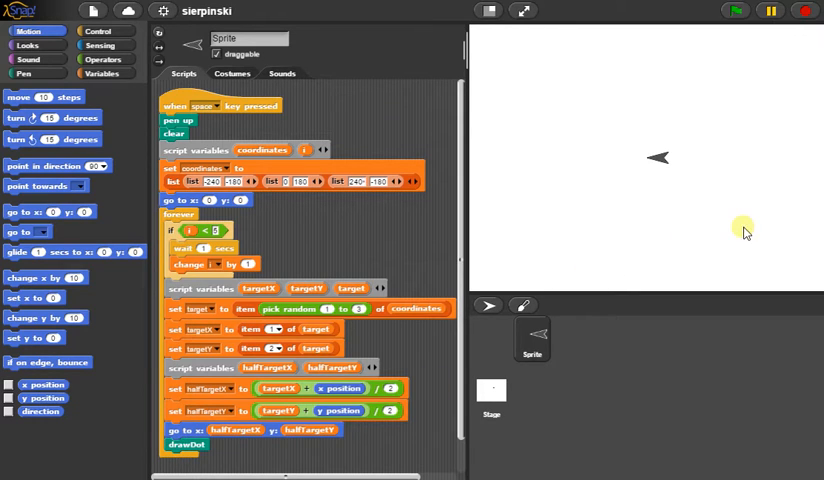
mouse_move(745, 220)
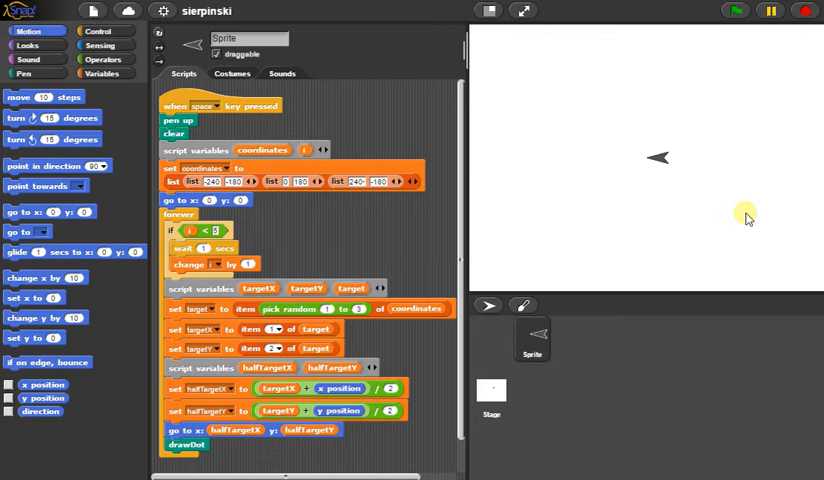
mouse_move(478, 290)
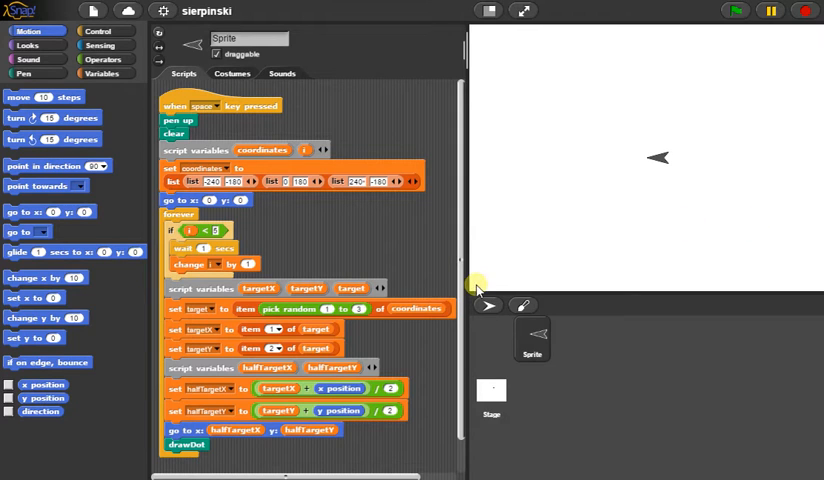
mouse_move(563, 258)
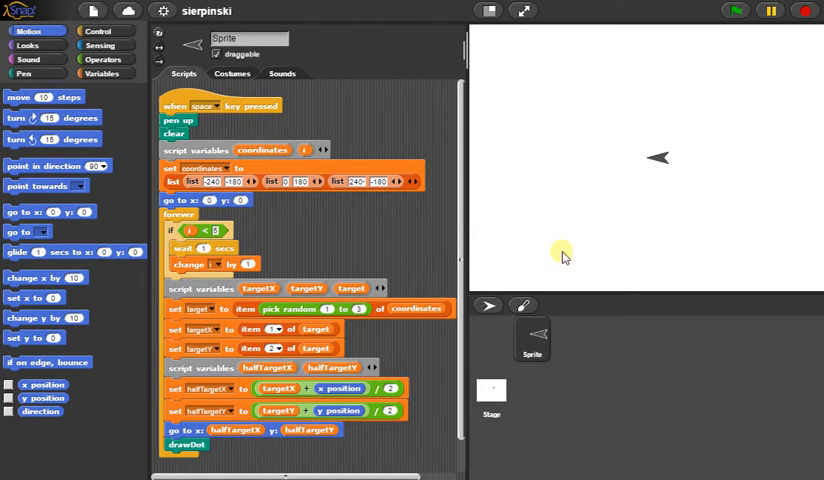
mouse_move(708, 234)
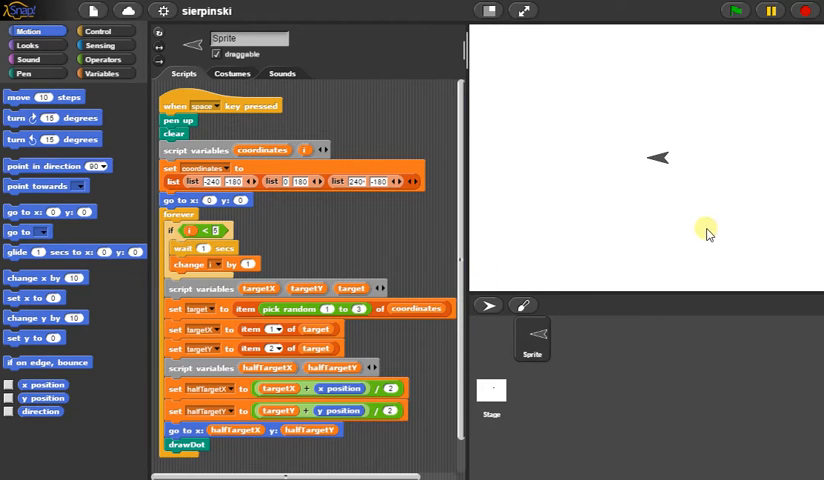
mouse_move(600, 250)
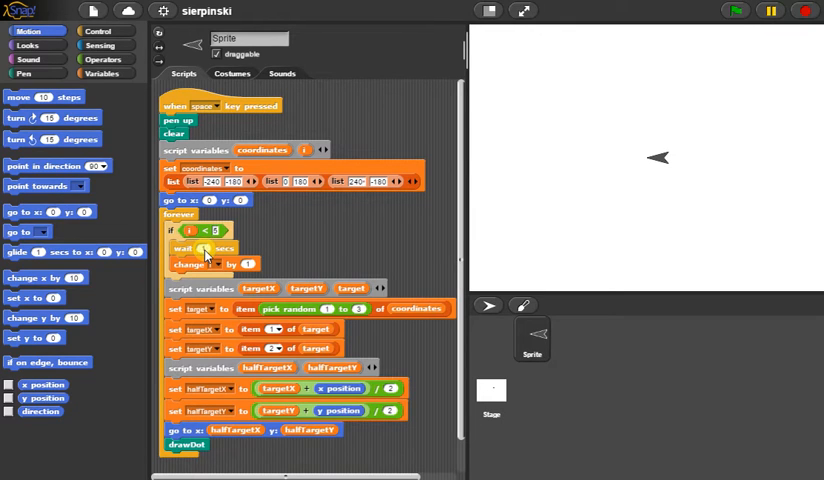
mouse_move(225, 213)
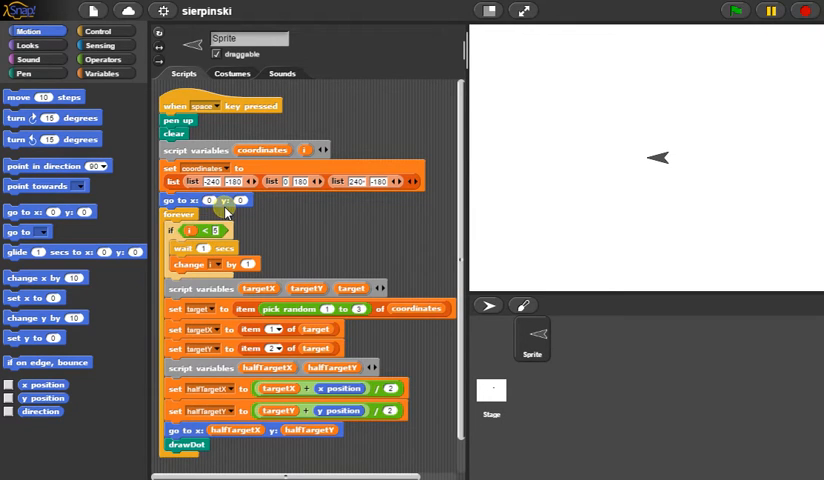
mouse_move(640, 163)
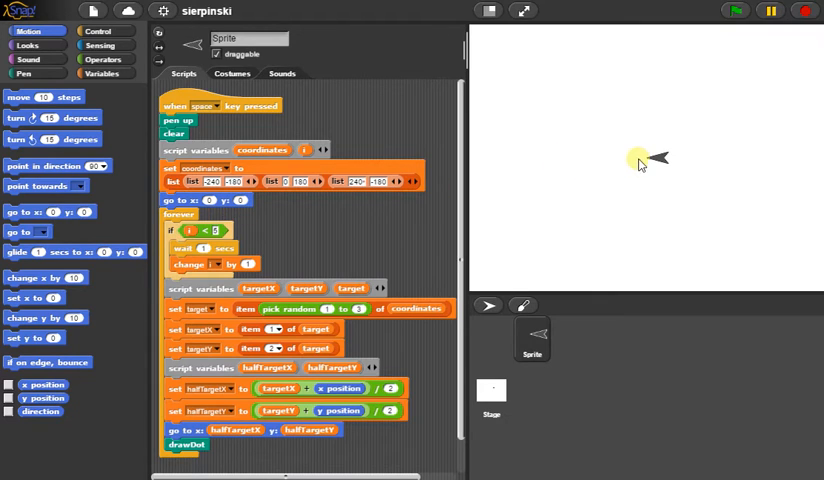
mouse_move(645, 158)
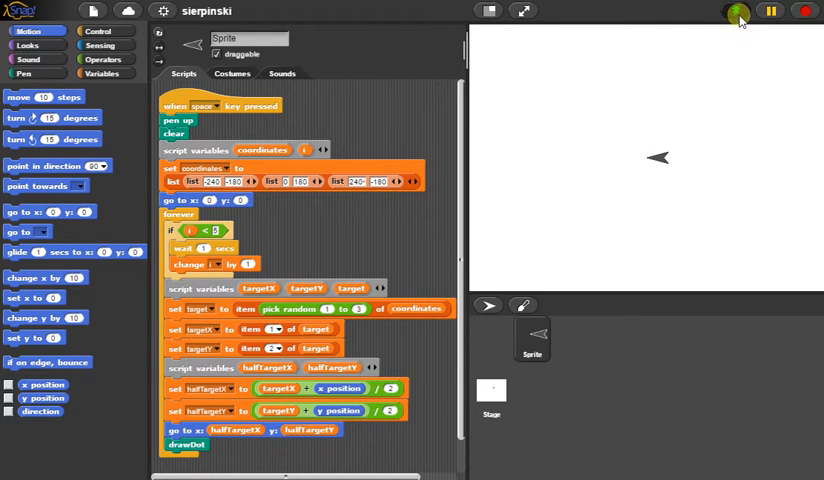
Start the chaos-game script with the green flag so it draws from (0, 0)
click(735, 11)
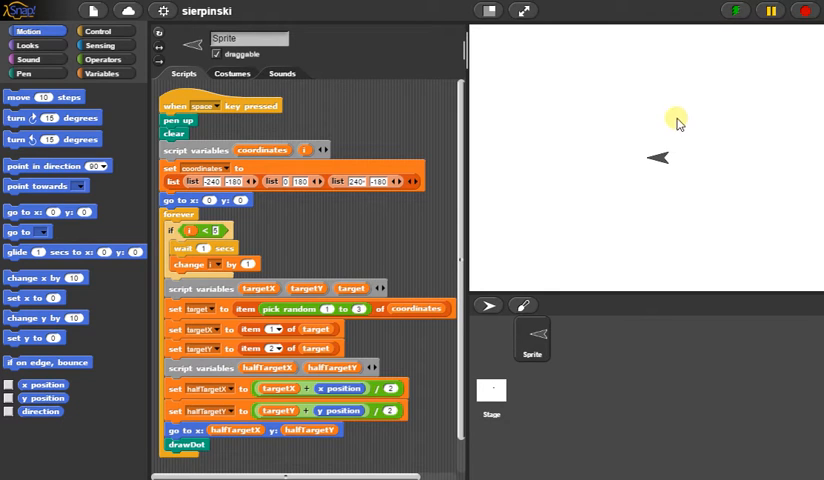
mouse_move(282, 112)
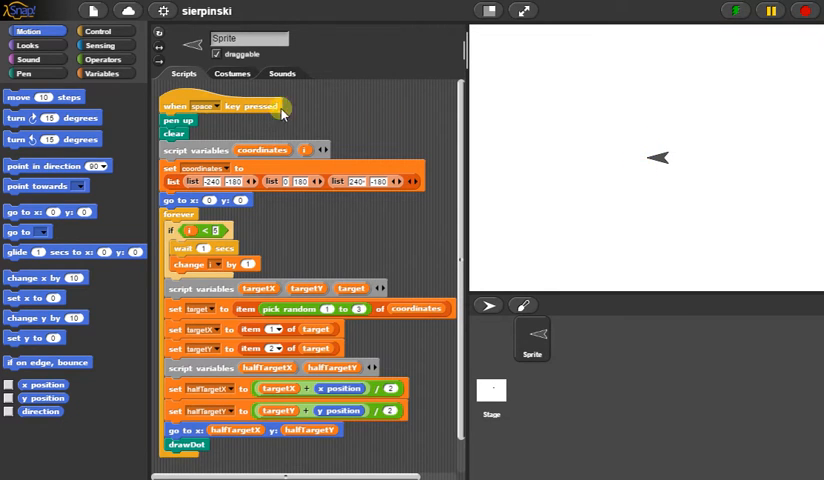
mouse_move(500, 153)
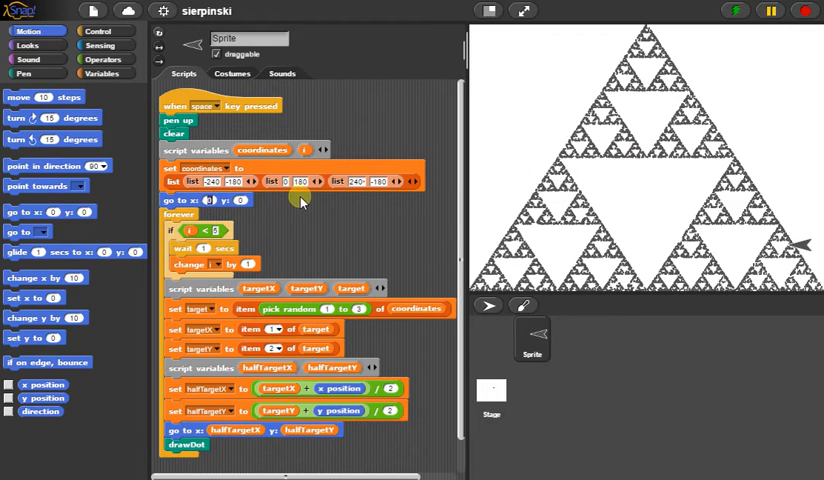
mouse_move(645, 216)
text(-90)
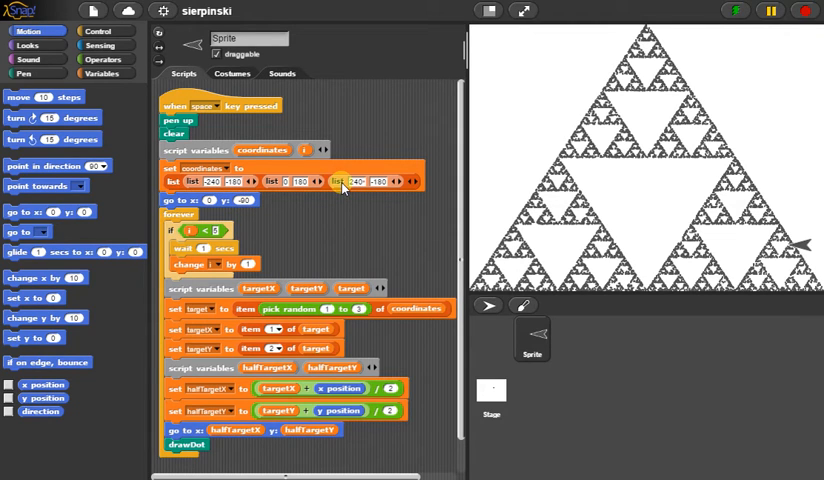
mouse_move(378, 110)
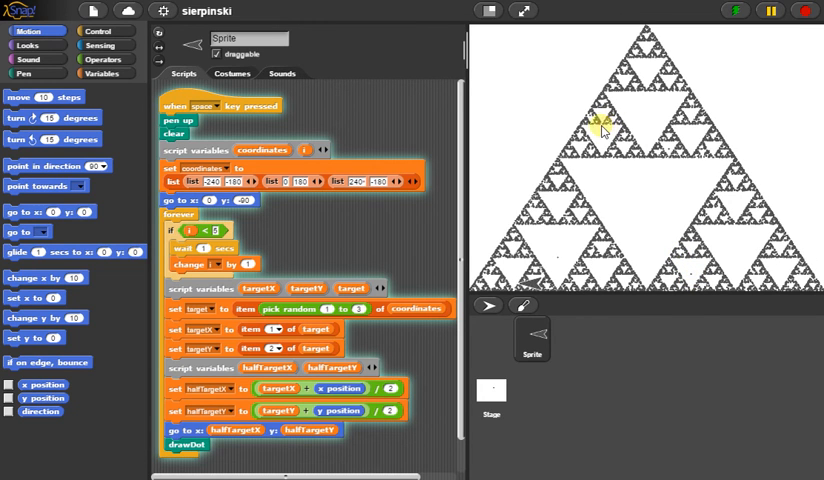
mouse_move(665, 172)
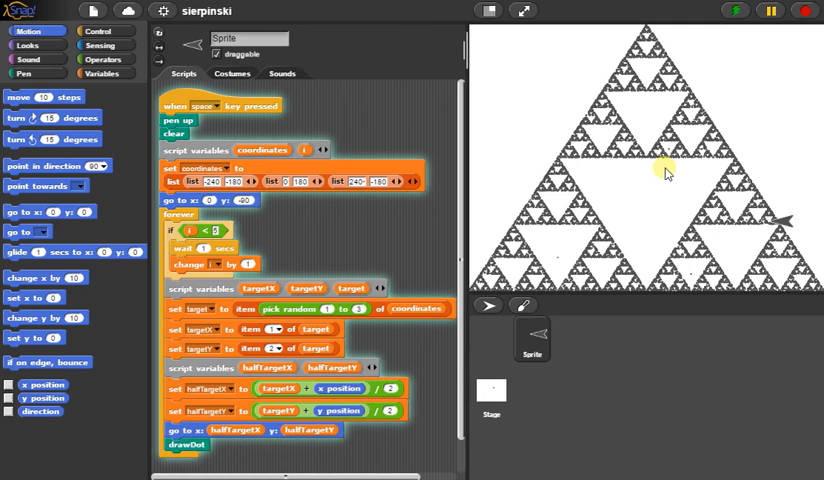
Use the stage control button to the right of the green flag while the triangle draws
click(808, 11)
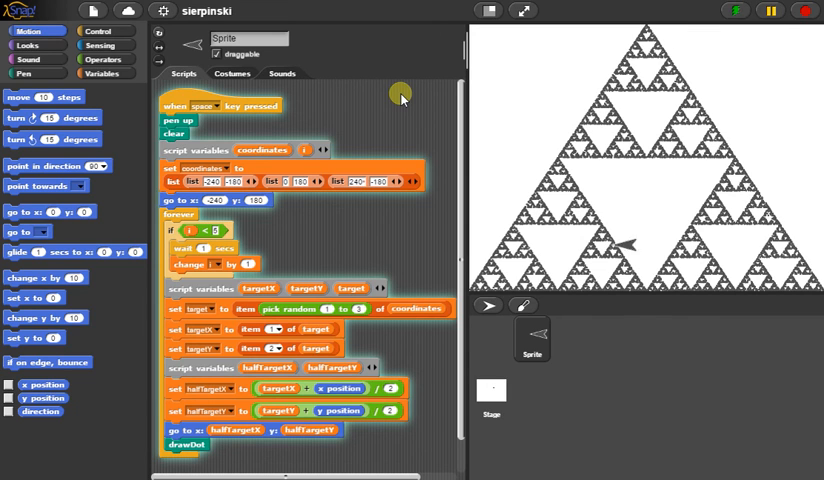
mouse_move(378, 206)
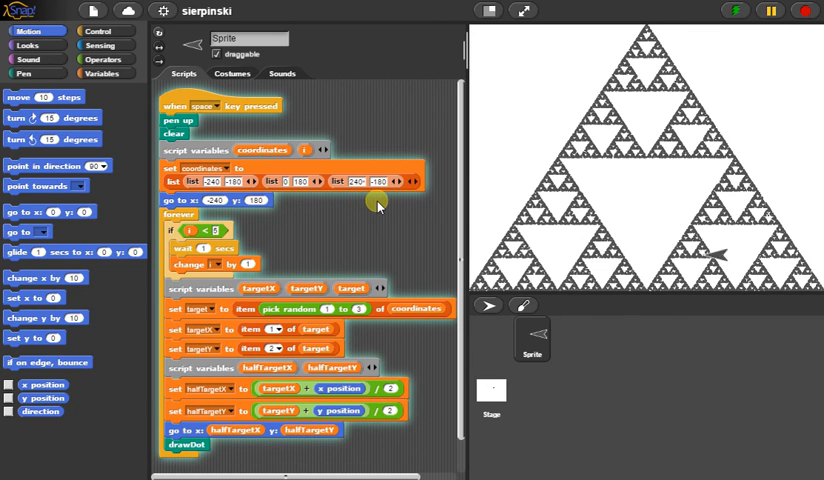